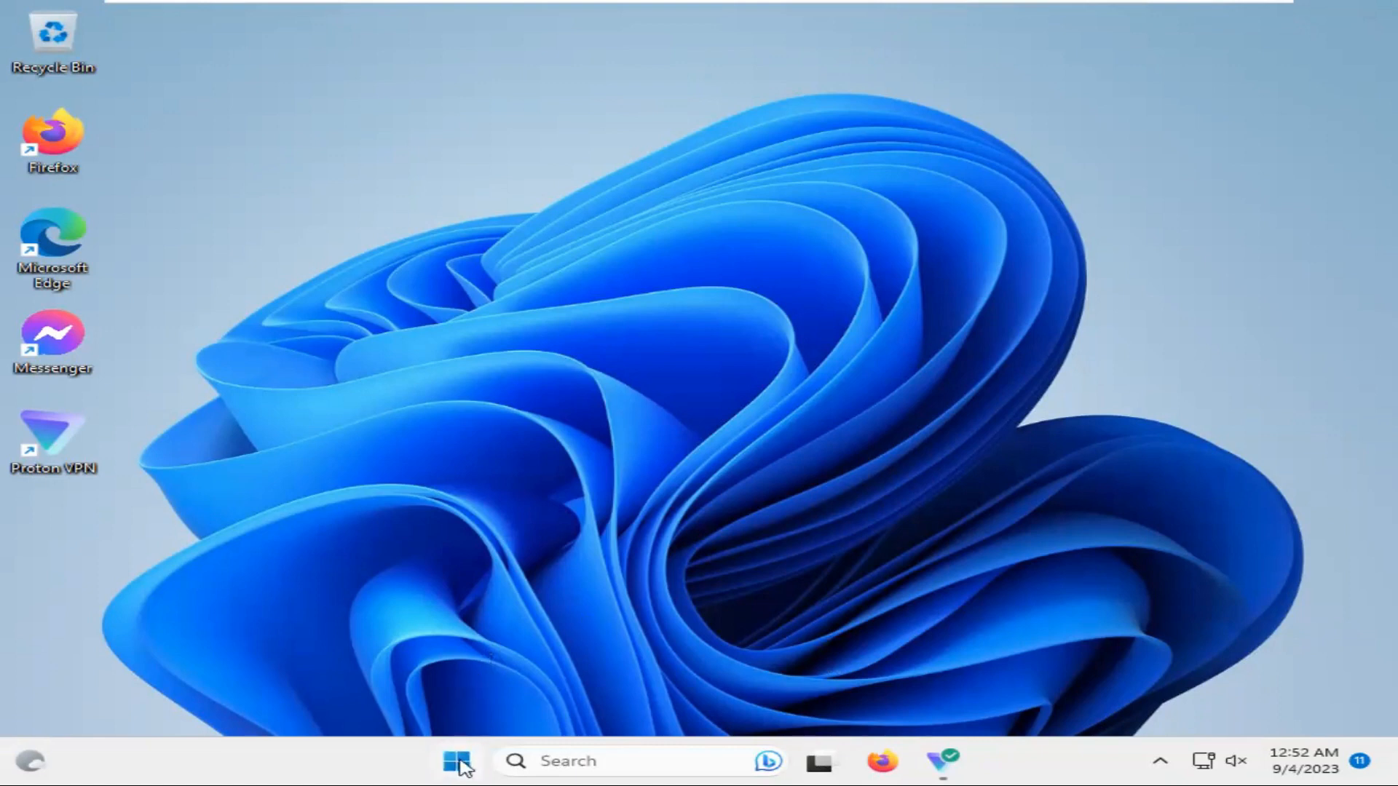
Step: Launch the Settings app from the Start menu's pinned apps
{"action": "left_click", "coordinate": [457, 761]}
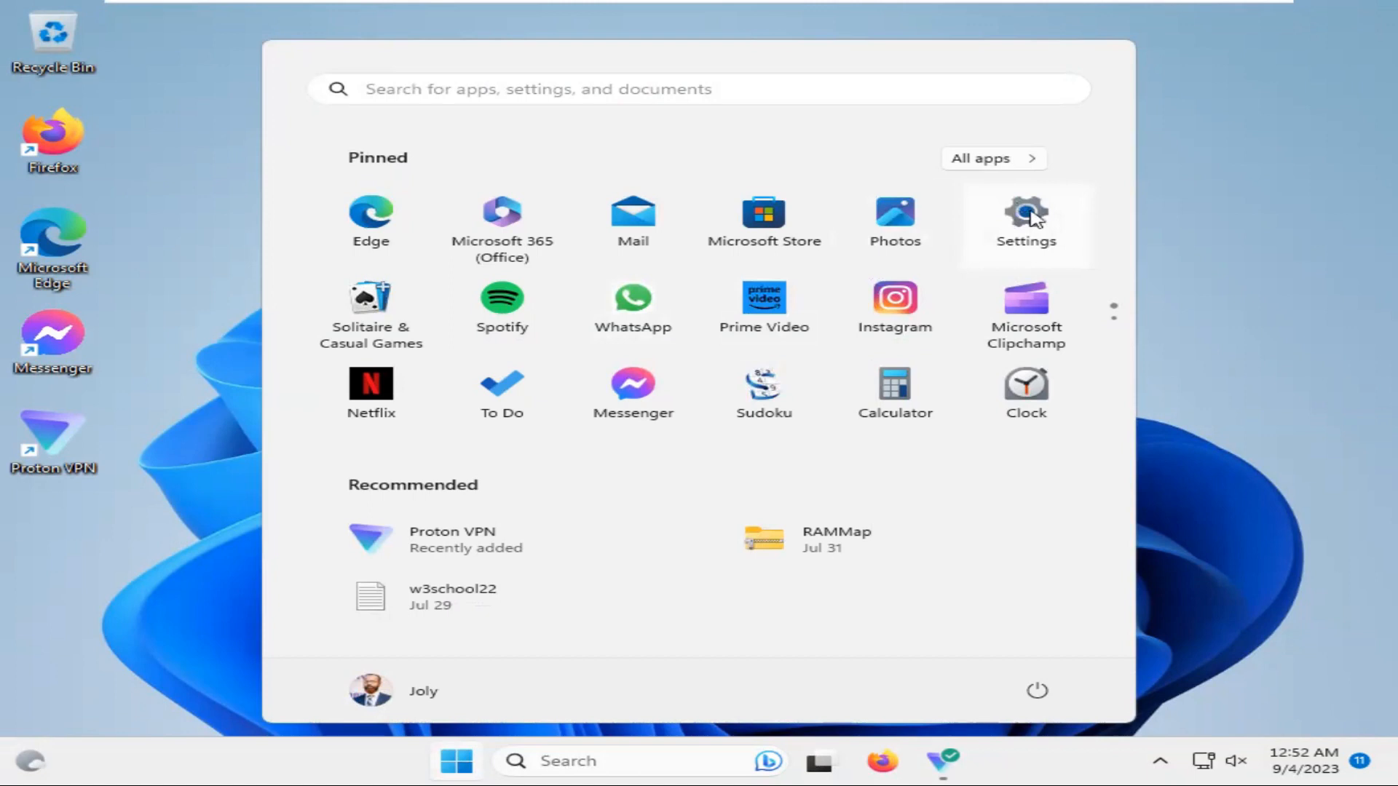
{"action": "left_click", "coordinate": [1025, 217]}
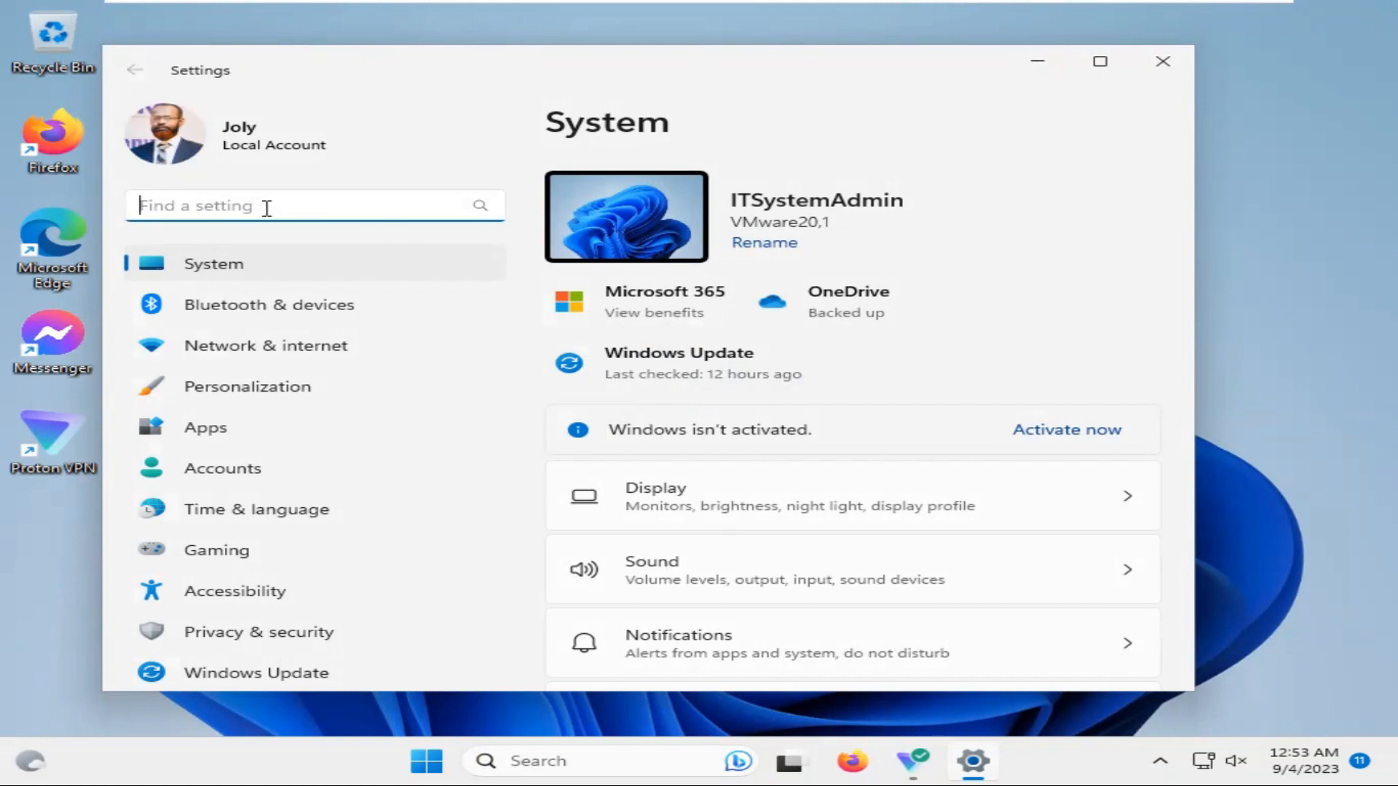
Step: Search for "search" and go to the Search permissions page
{"action": "type", "text": "se"}
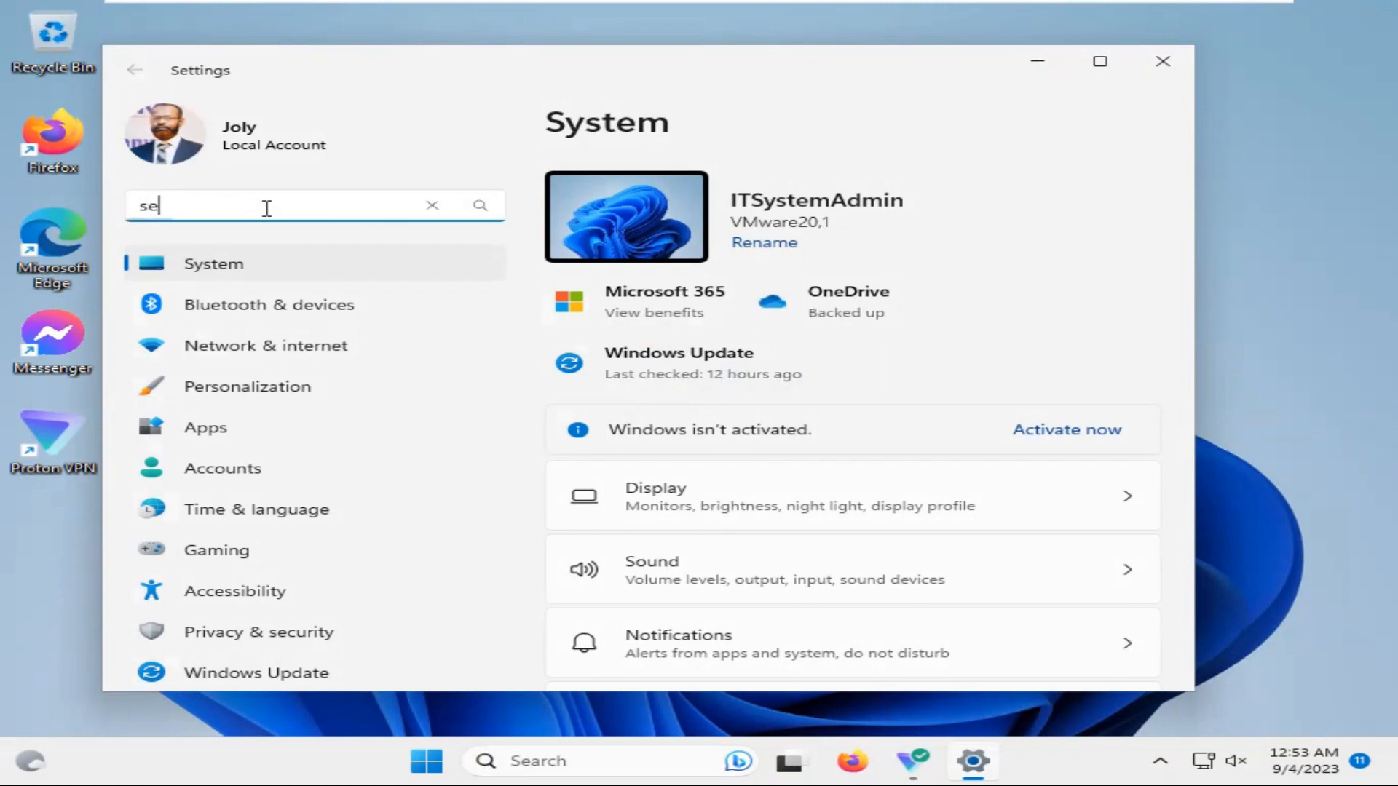
{"action": "type", "text": "arch"}
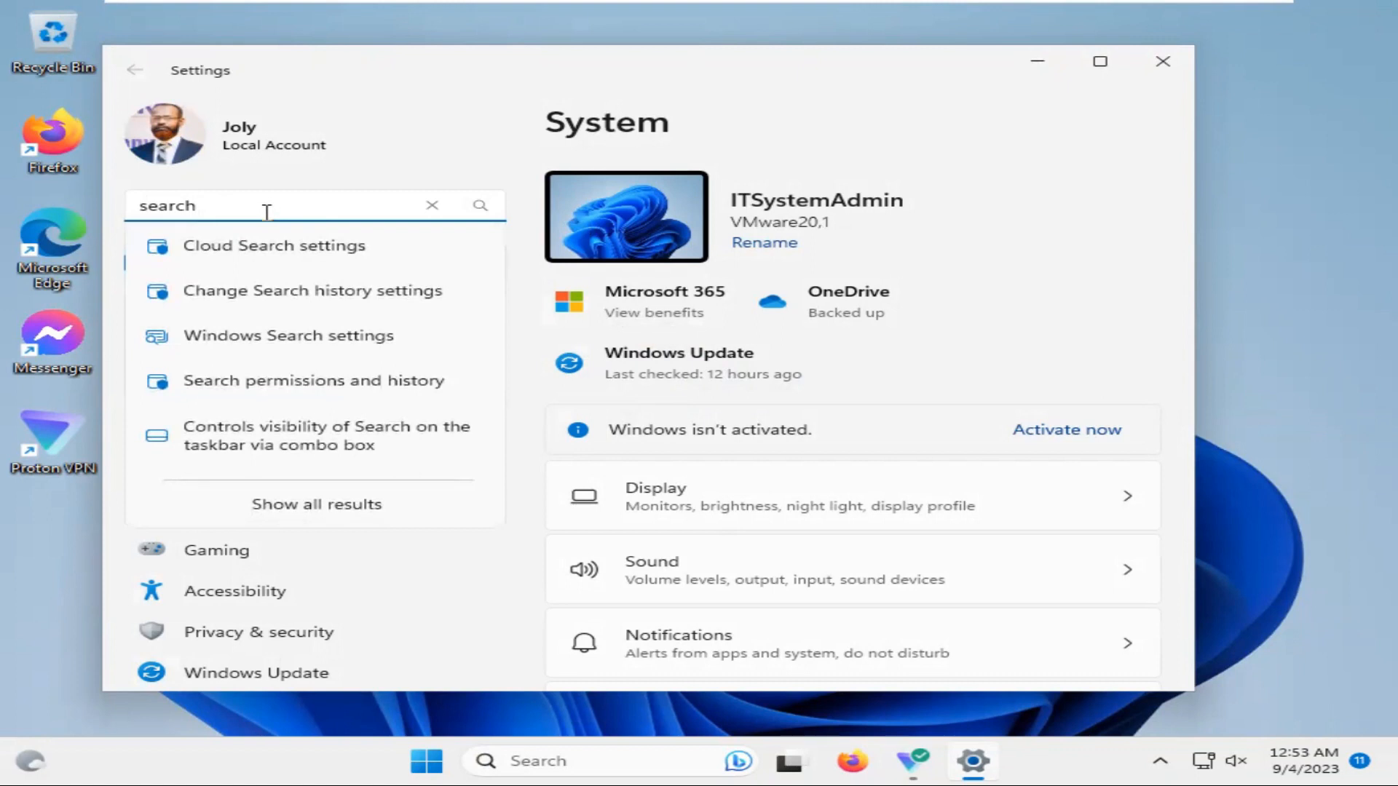
{"action": "mouse_move", "coordinate": [317, 255]}
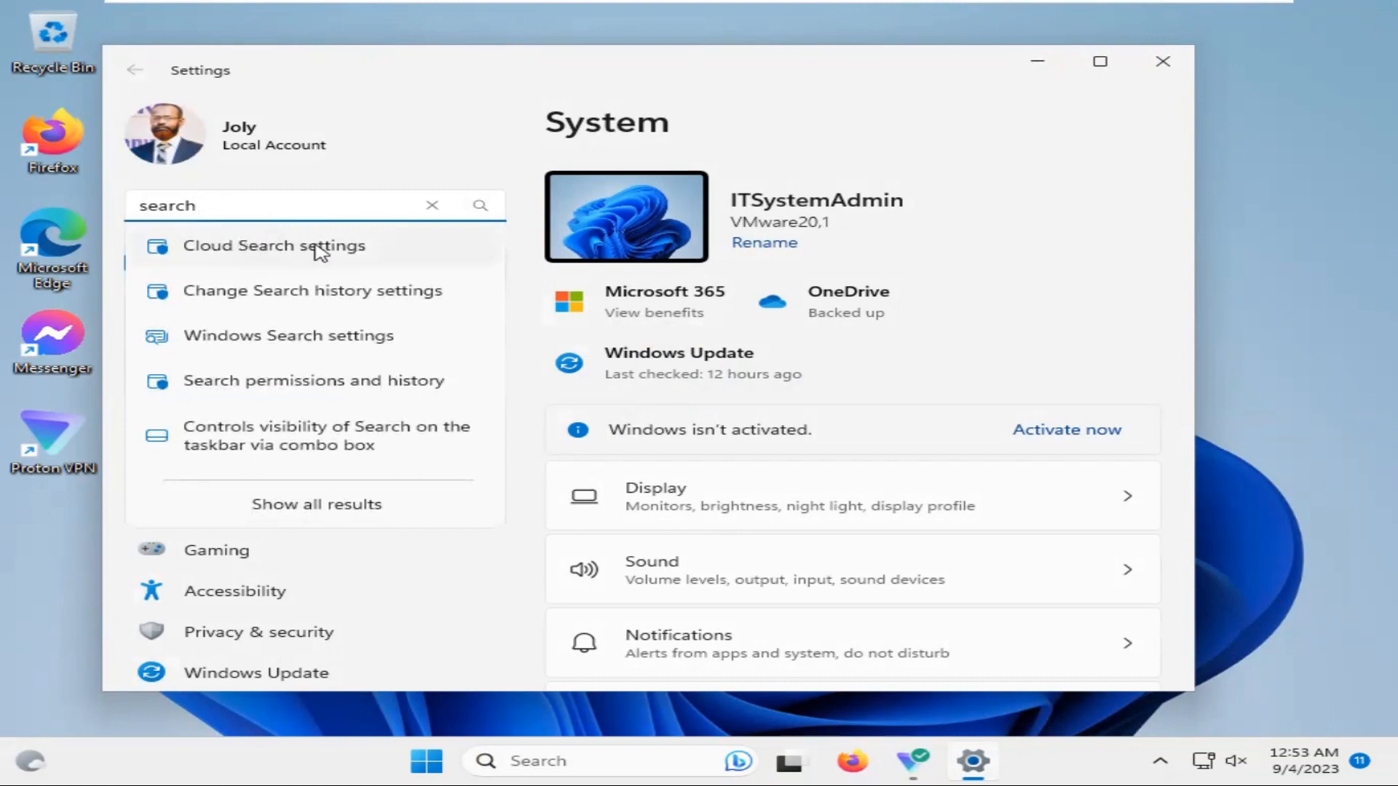
{"action": "left_click", "coordinate": [313, 380]}
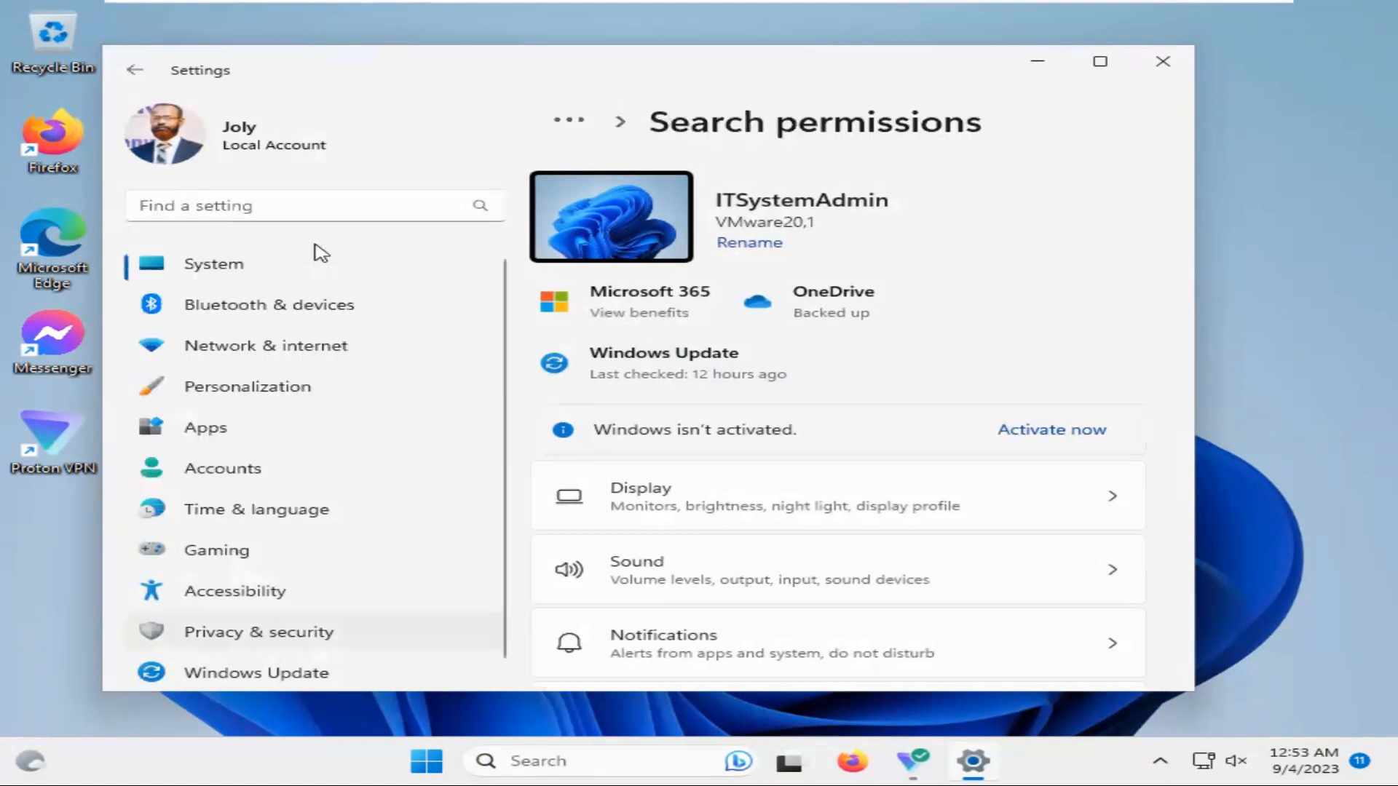
{"action": "scroll", "scroll_direction": "down", "scroll_amount": 3}
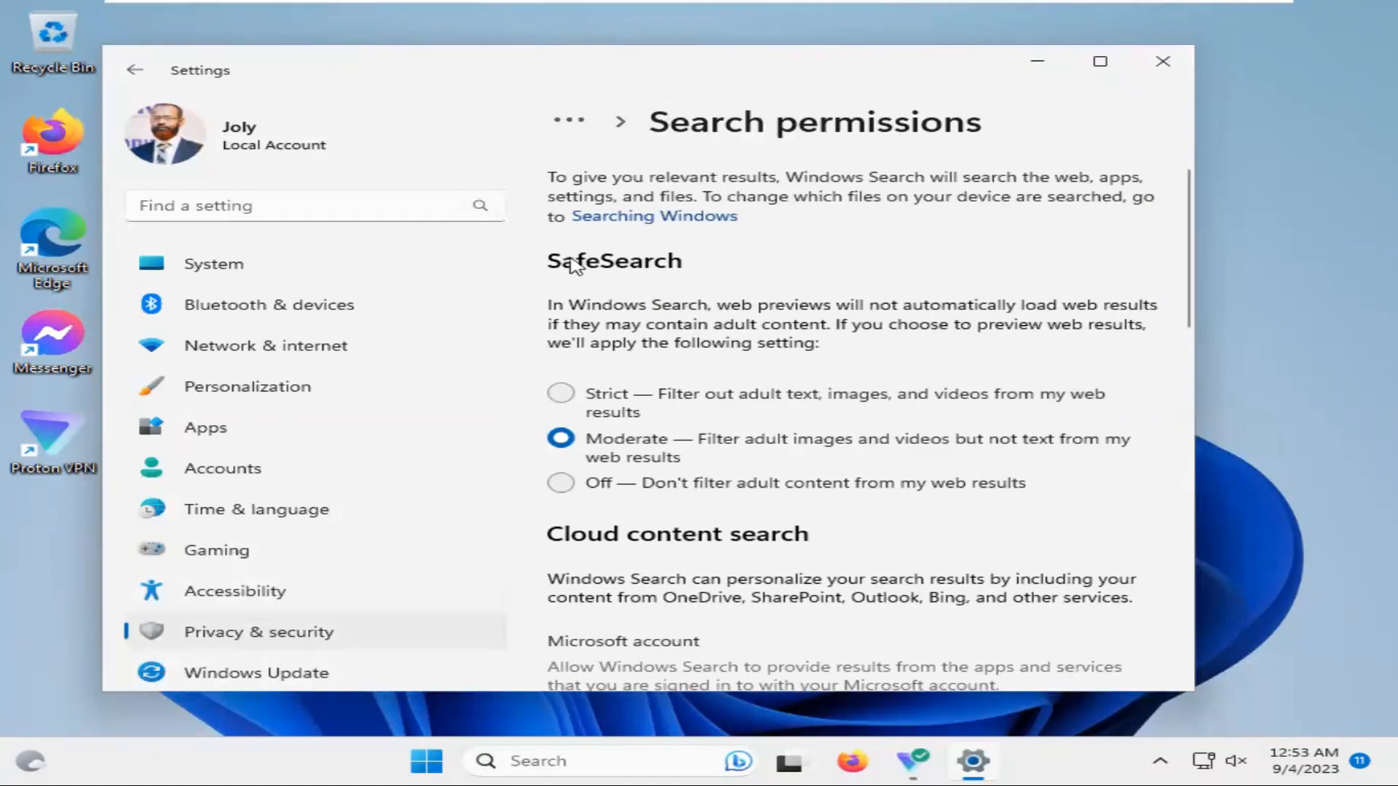
{"action": "mouse_move", "coordinate": [709, 325]}
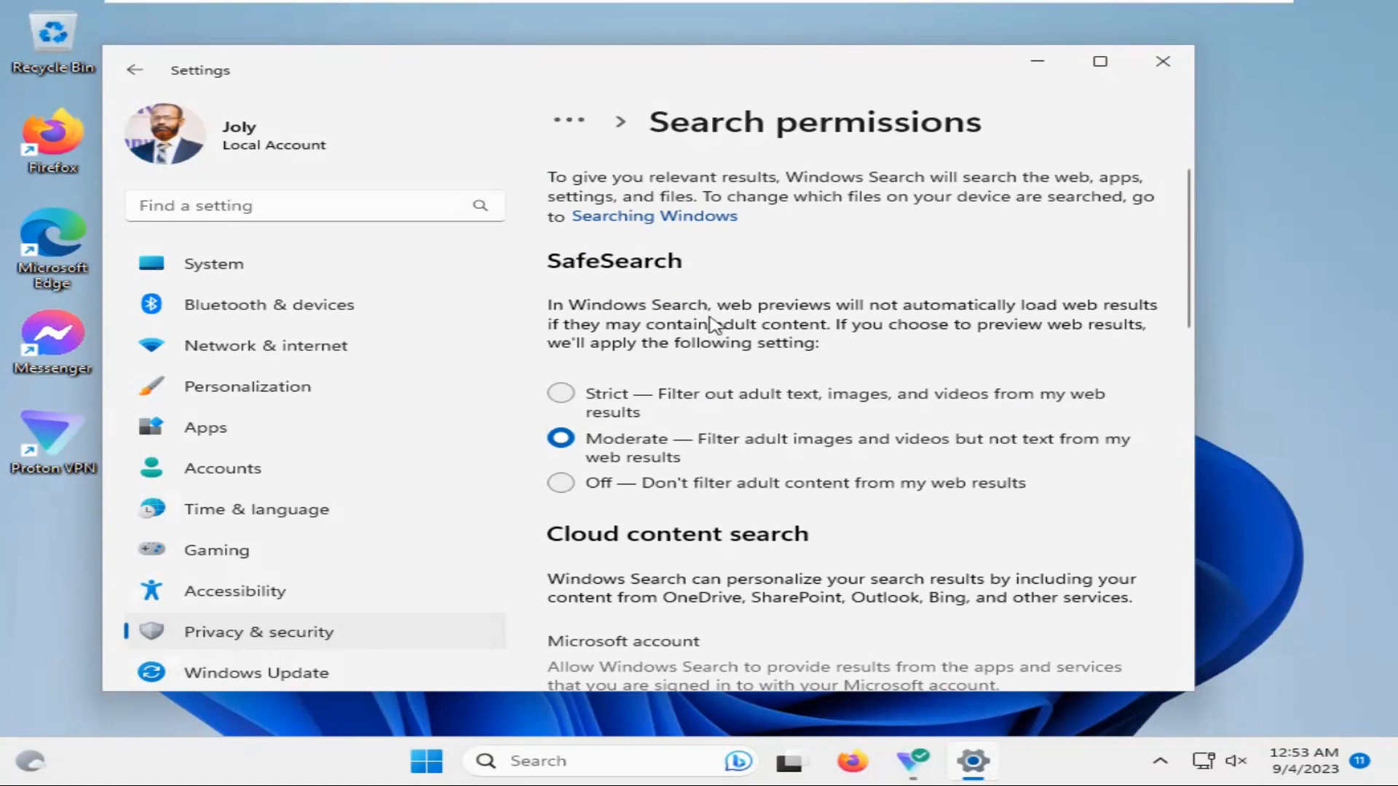
{"action": "mouse_move", "coordinate": [727, 350]}
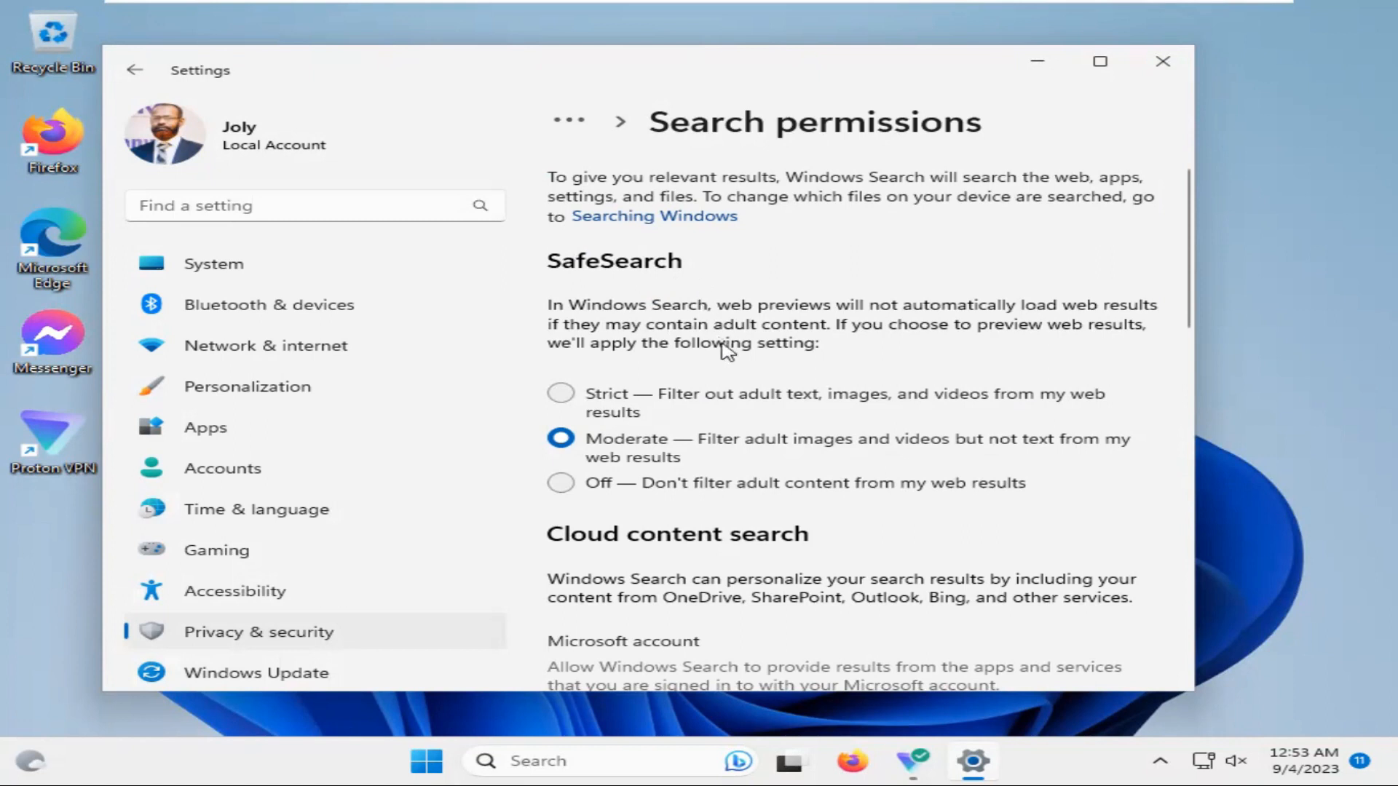
{"action": "mouse_move", "coordinate": [638, 385]}
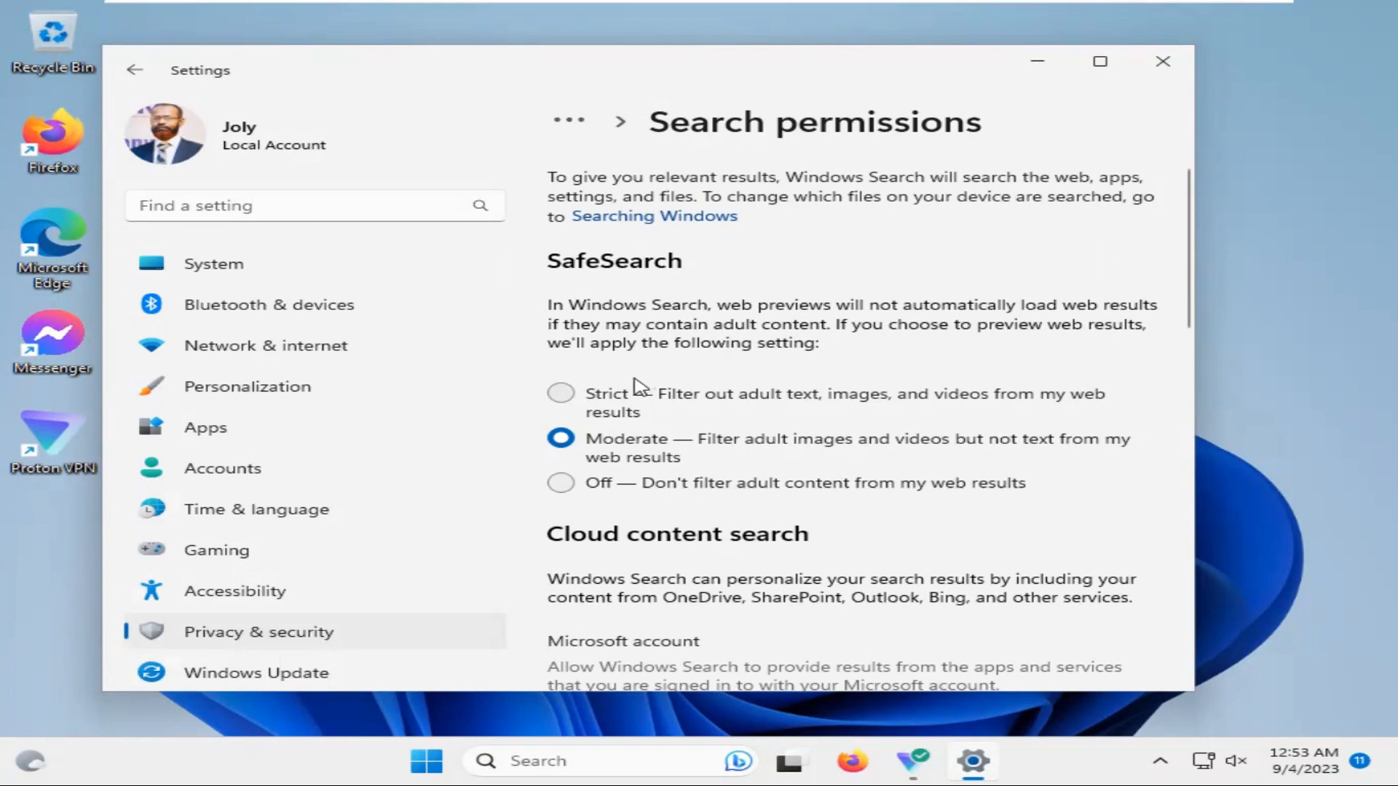
{"action": "mouse_move", "coordinate": [623, 401]}
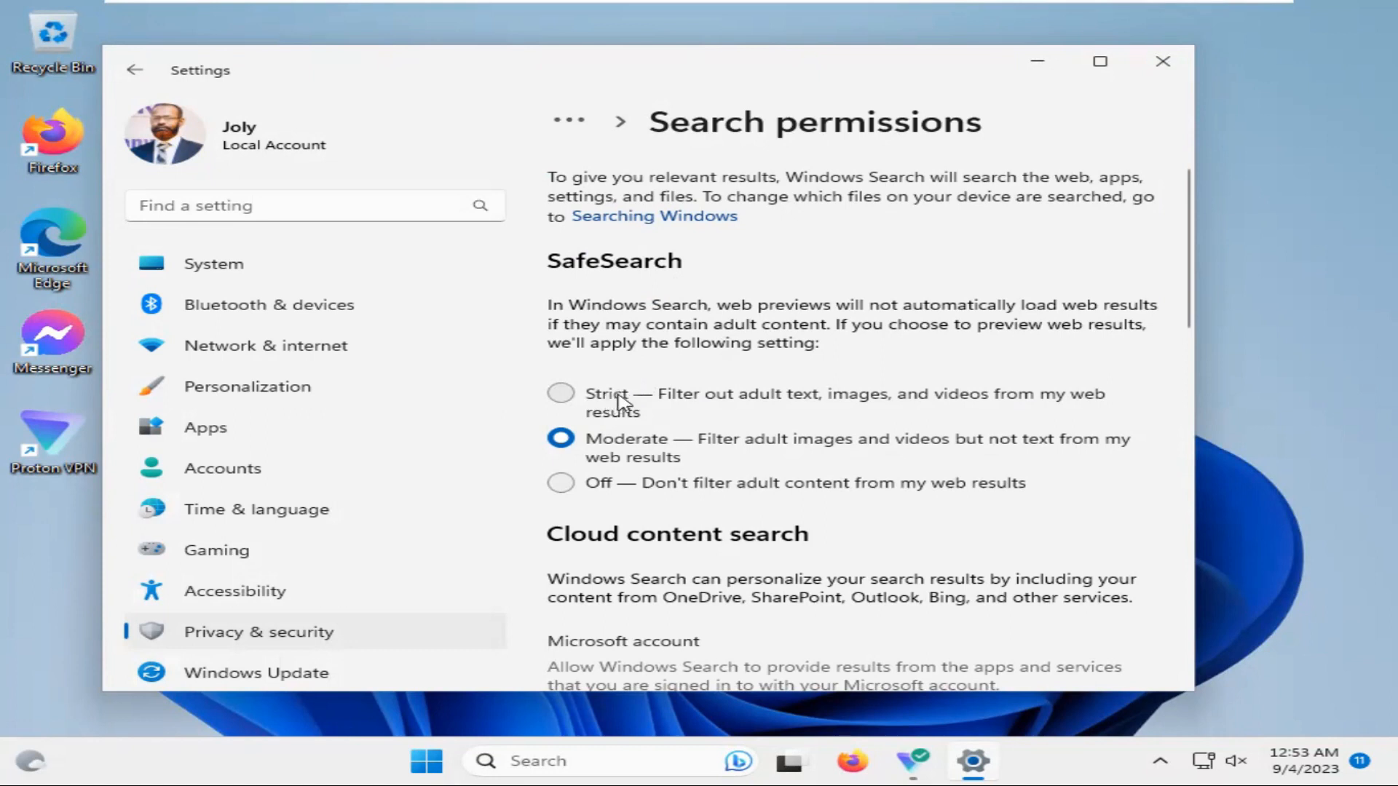
{"action": "mouse_move", "coordinate": [628, 448]}
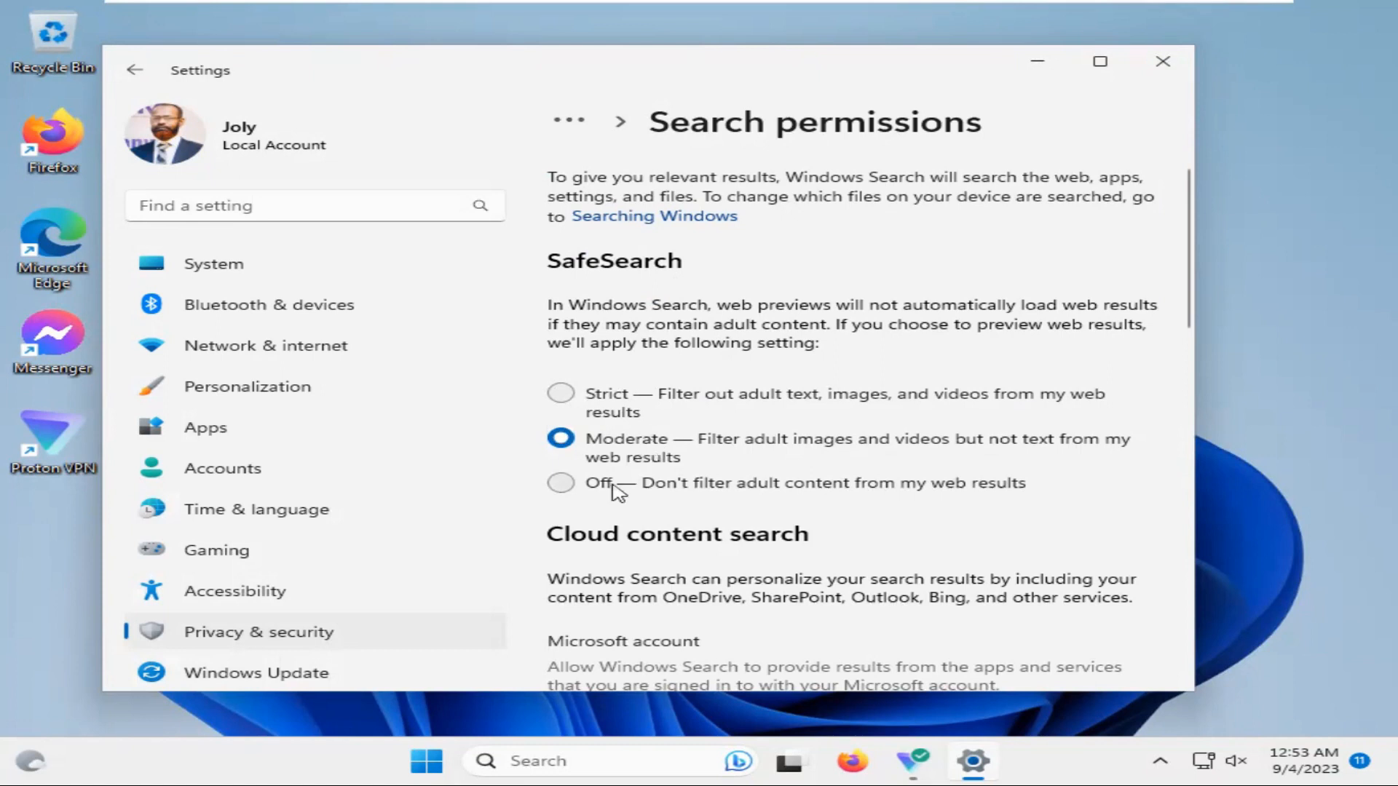
{"action": "mouse_move", "coordinate": [633, 379]}
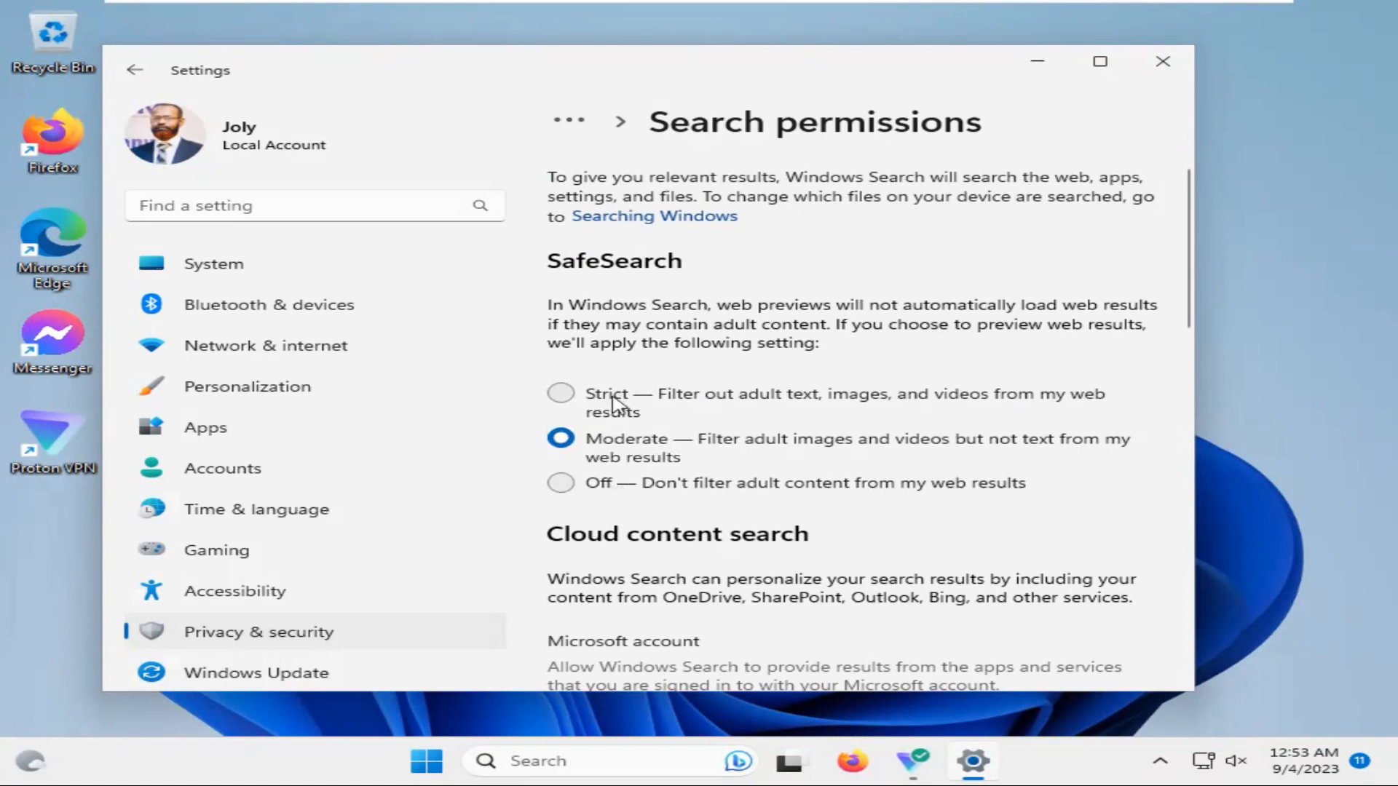
{"action": "left_click", "coordinate": [561, 393]}
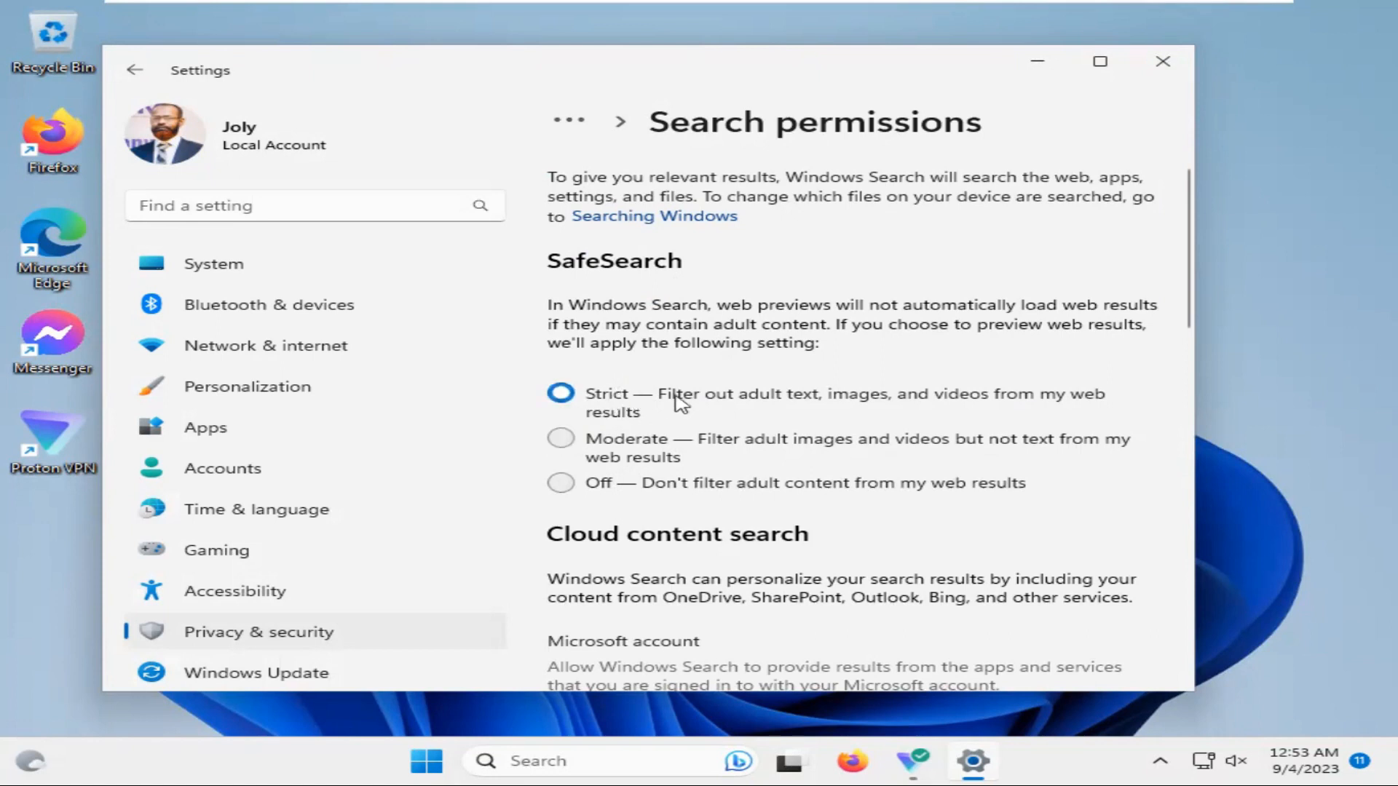
{"action": "mouse_move", "coordinate": [782, 402]}
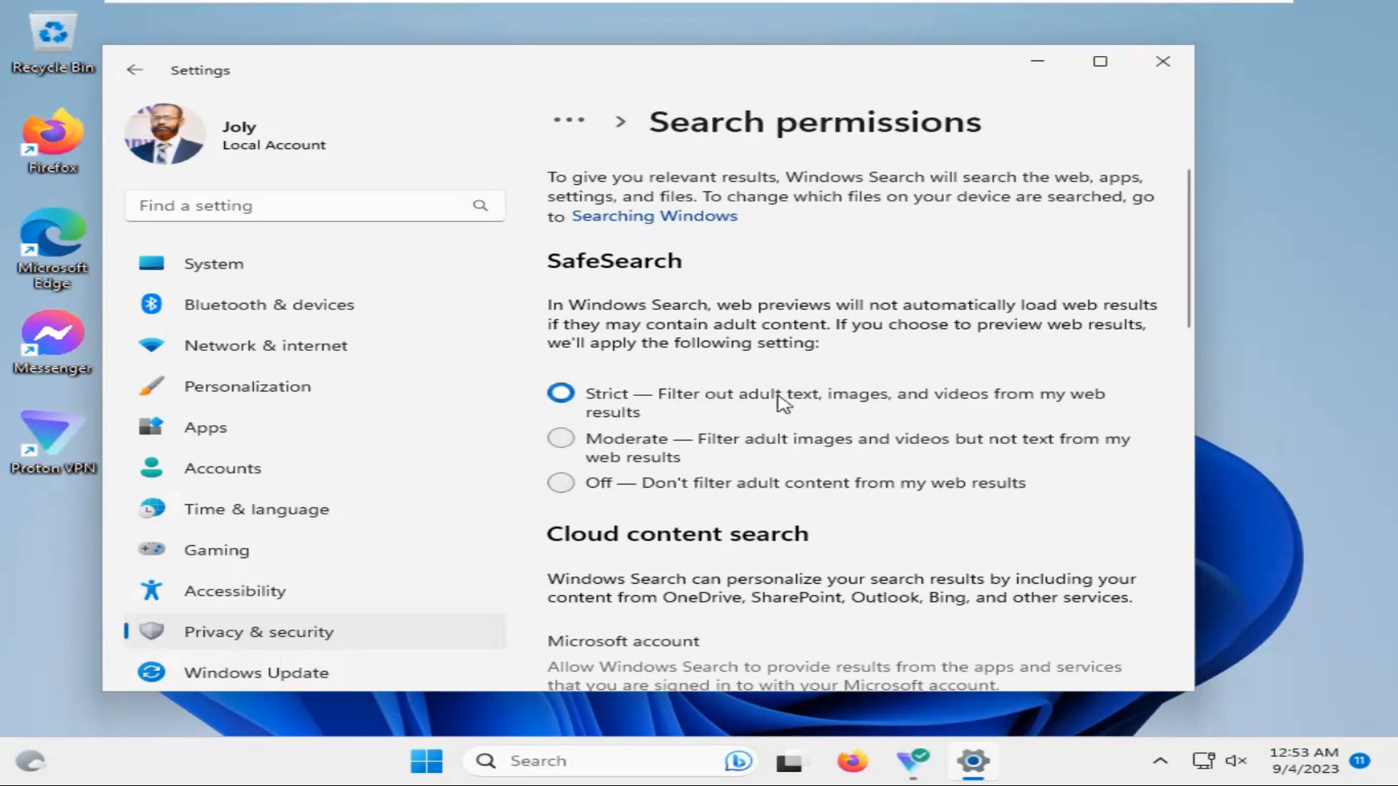
{"action": "mouse_move", "coordinate": [878, 399]}
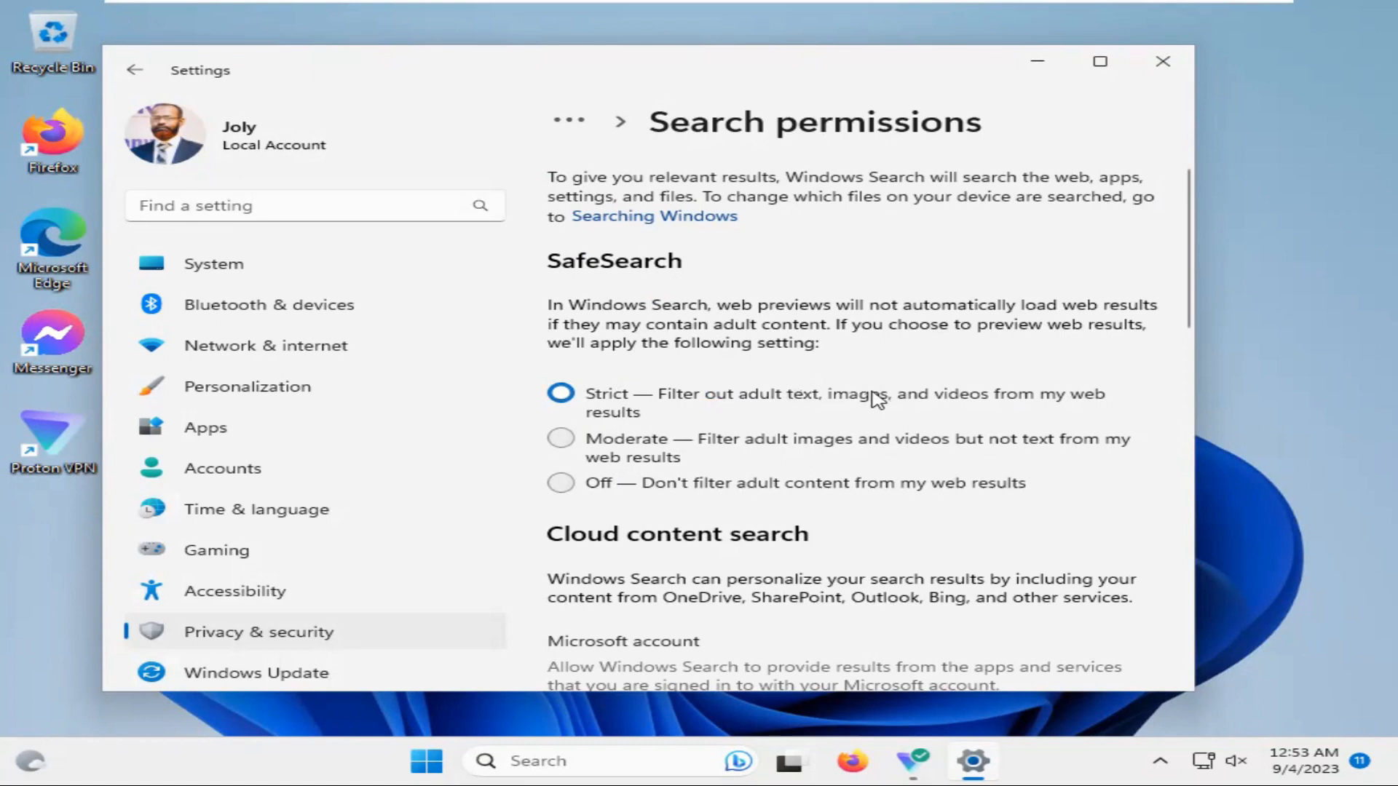
{"action": "mouse_move", "coordinate": [977, 406]}
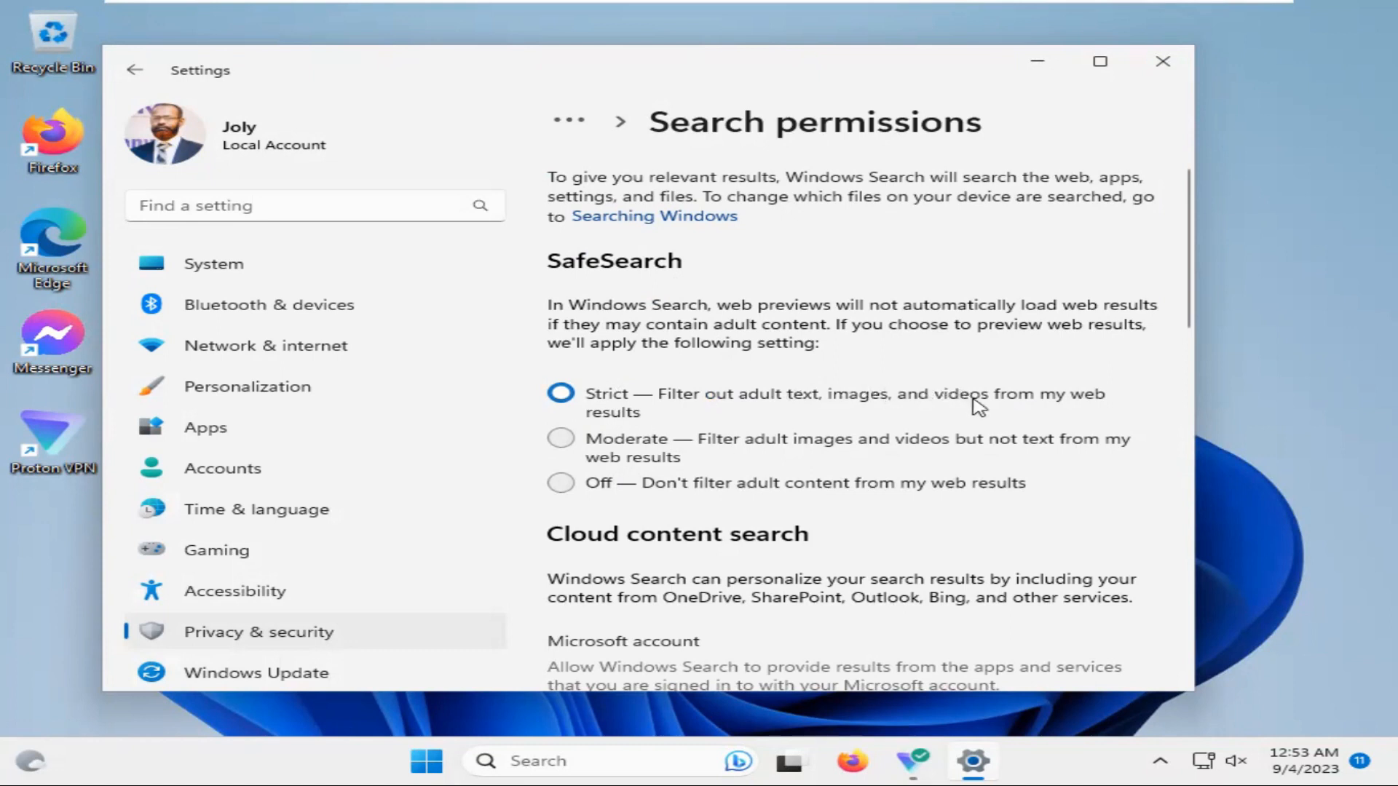
{"action": "mouse_move", "coordinate": [755, 443]}
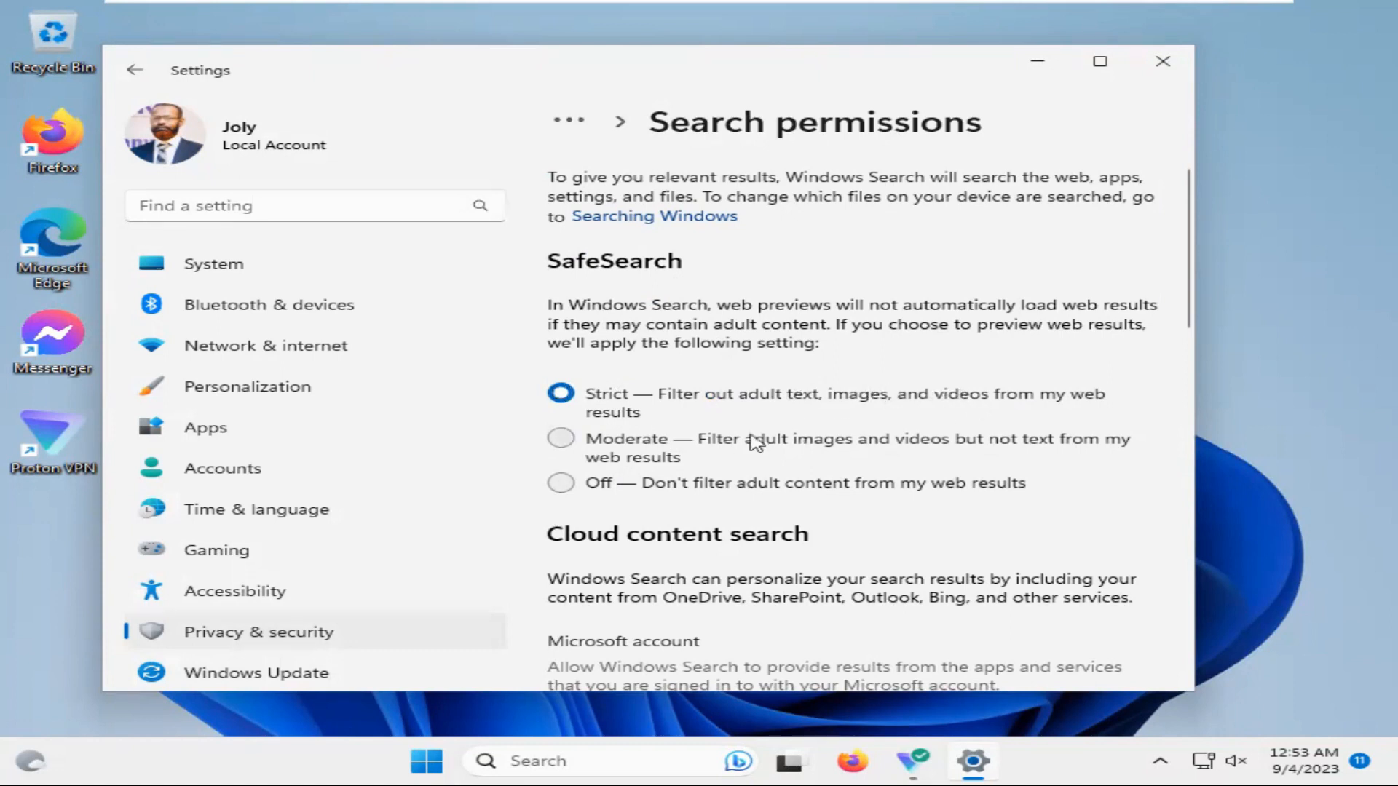
{"action": "left_click", "coordinate": [561, 439]}
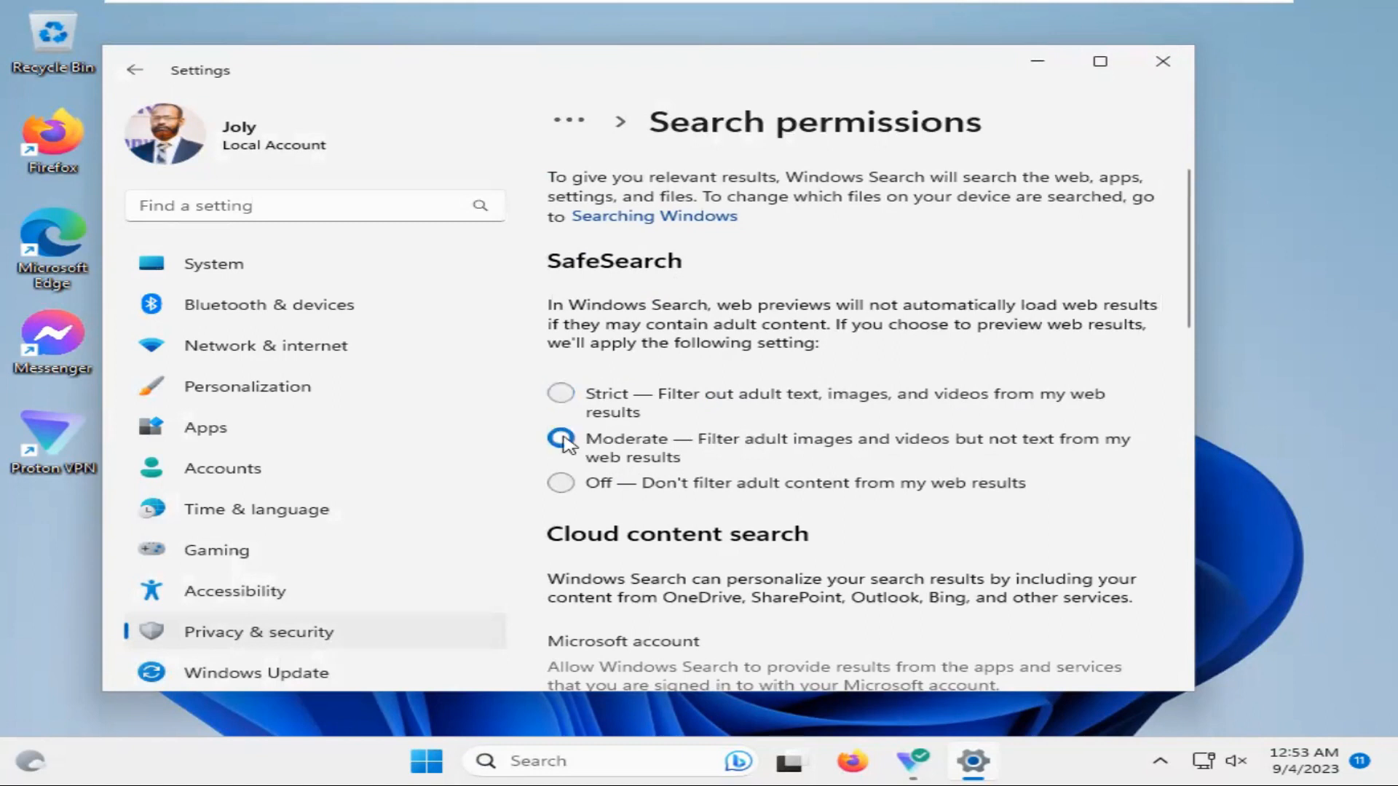
{"action": "left_click", "coordinate": [561, 438]}
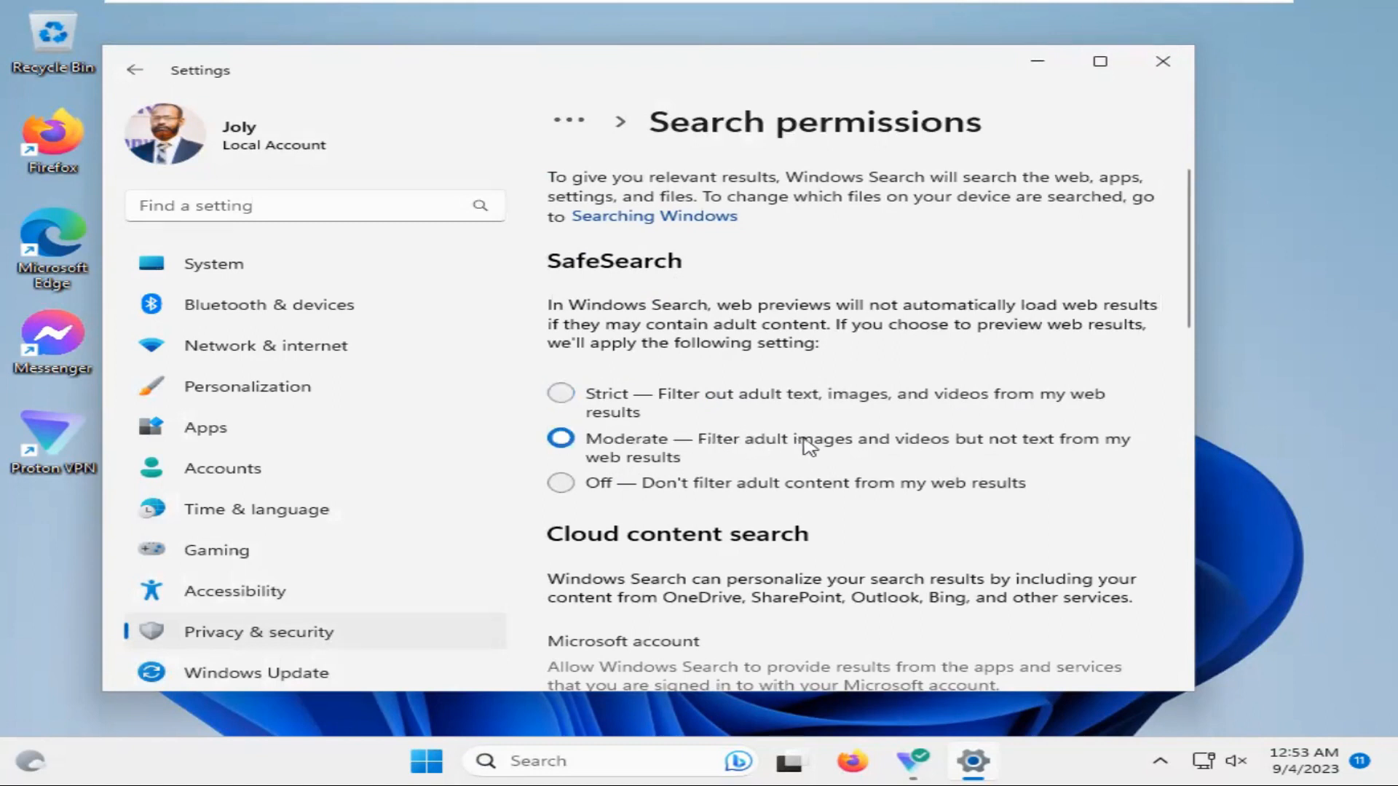
{"action": "mouse_move", "coordinate": [910, 450]}
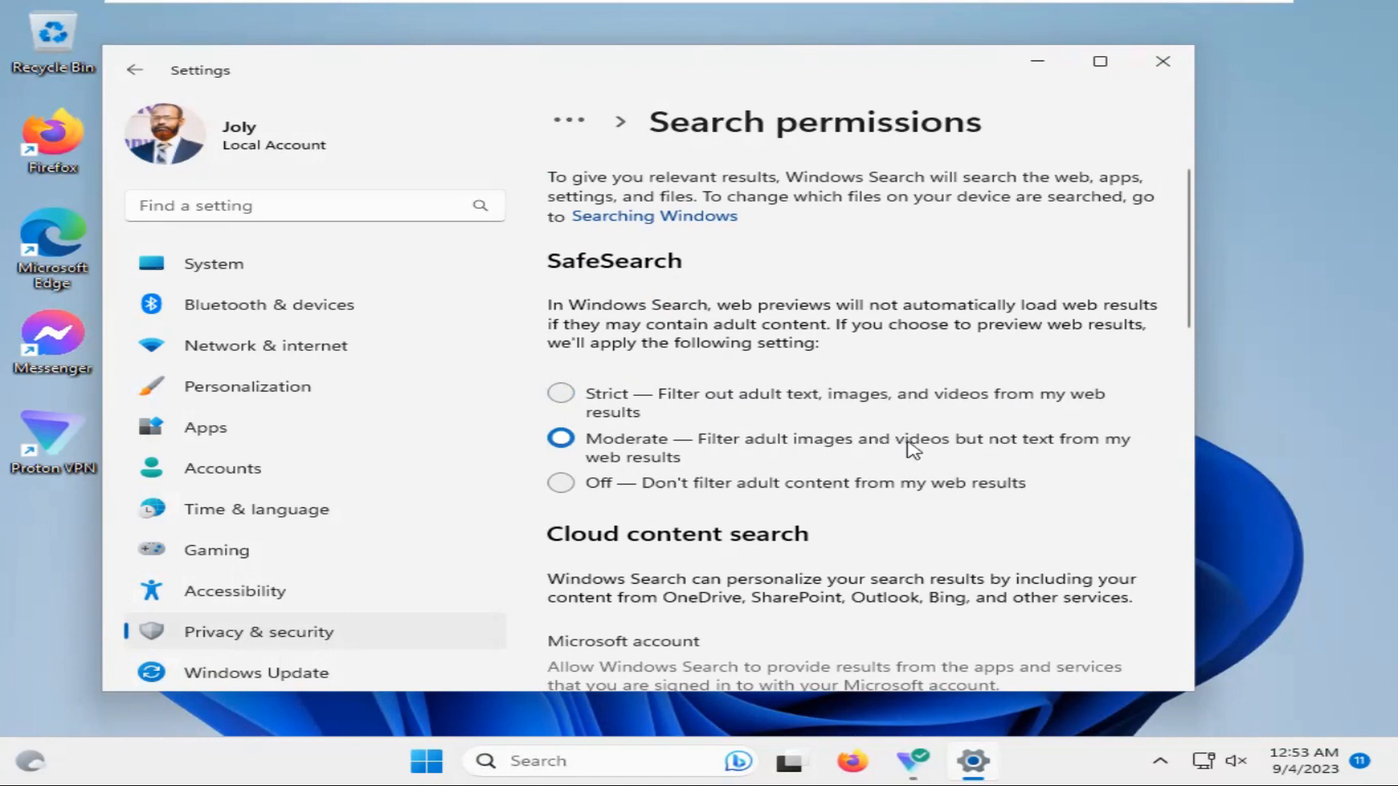
{"action": "mouse_move", "coordinate": [1043, 446]}
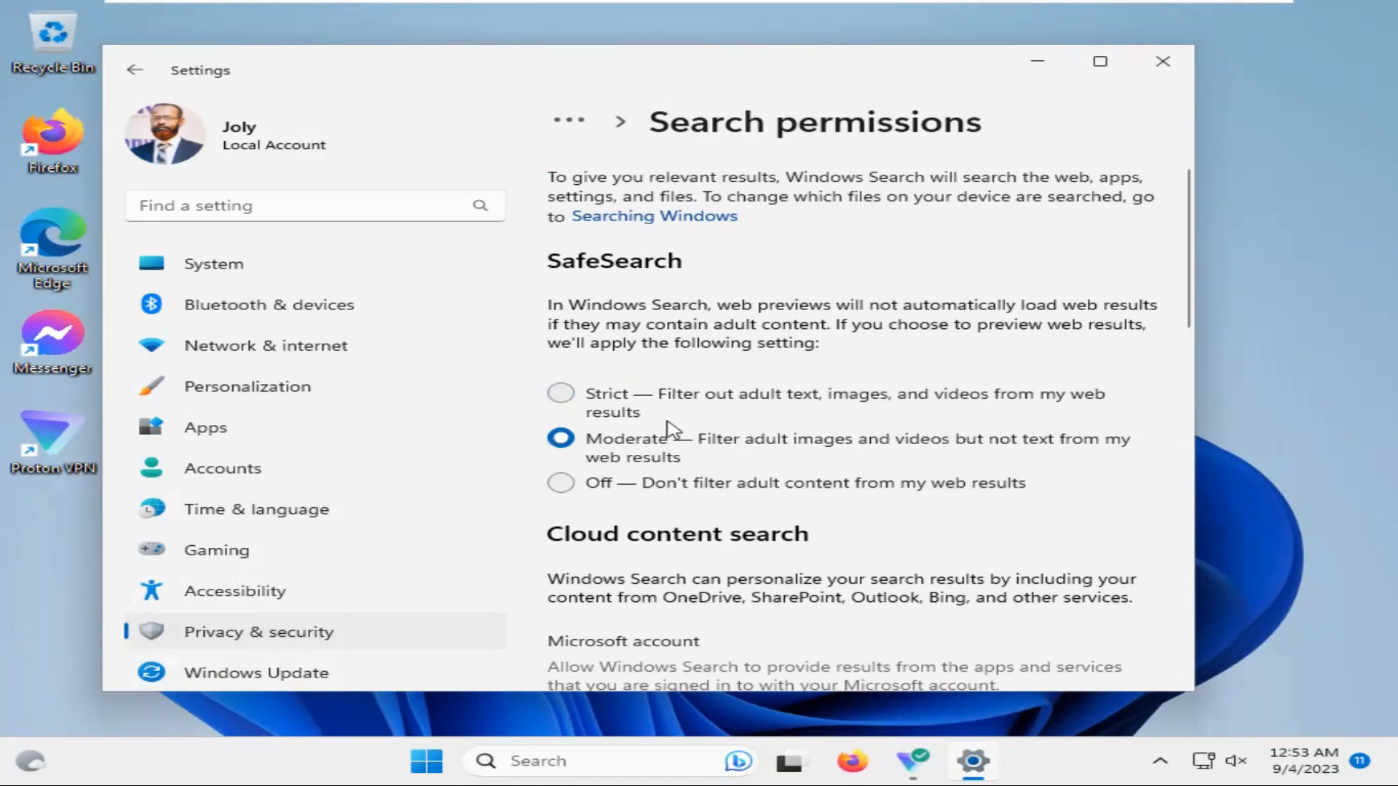
{"action": "mouse_move", "coordinate": [561, 482]}
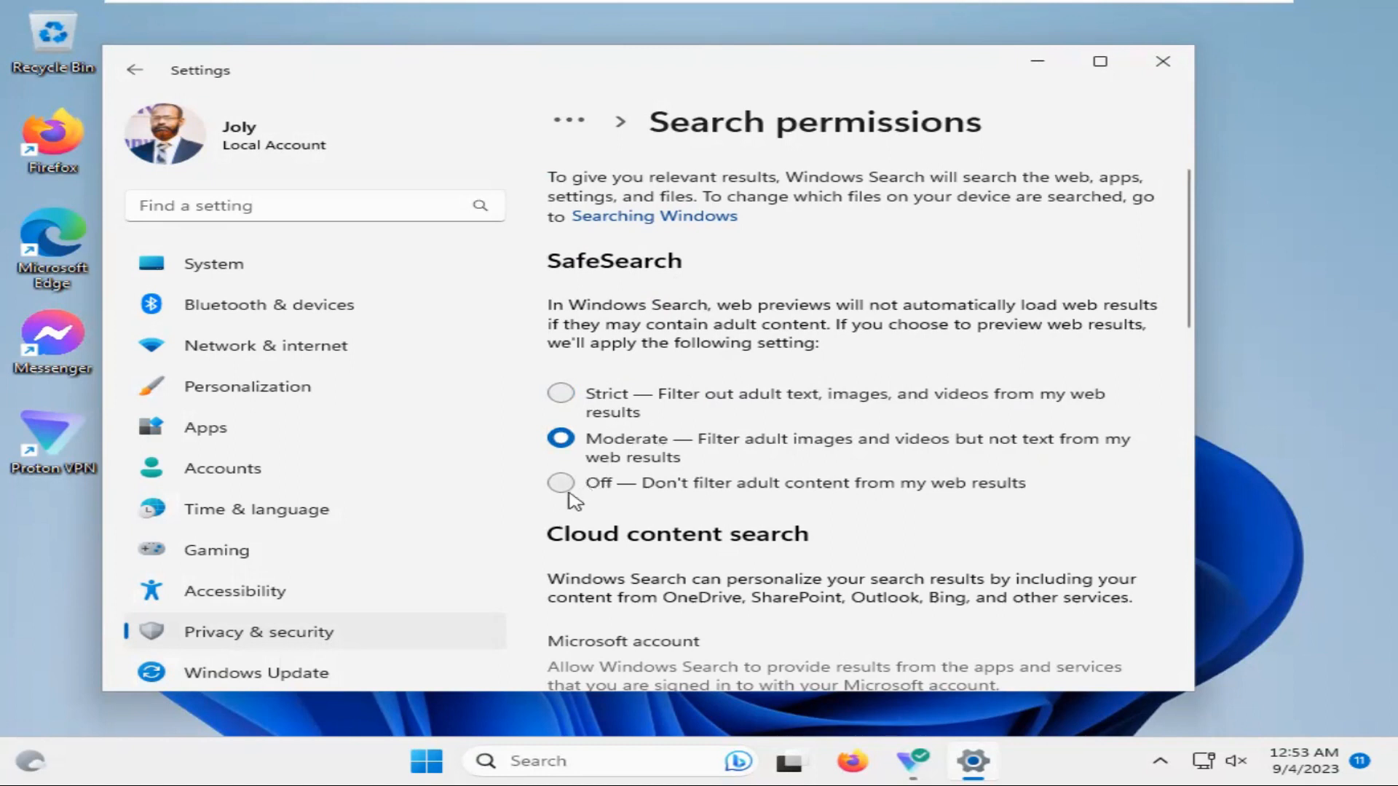
Step: Set SafeSearch to Off and close Settings to return to the desktop
{"action": "left_click", "coordinate": [562, 482]}
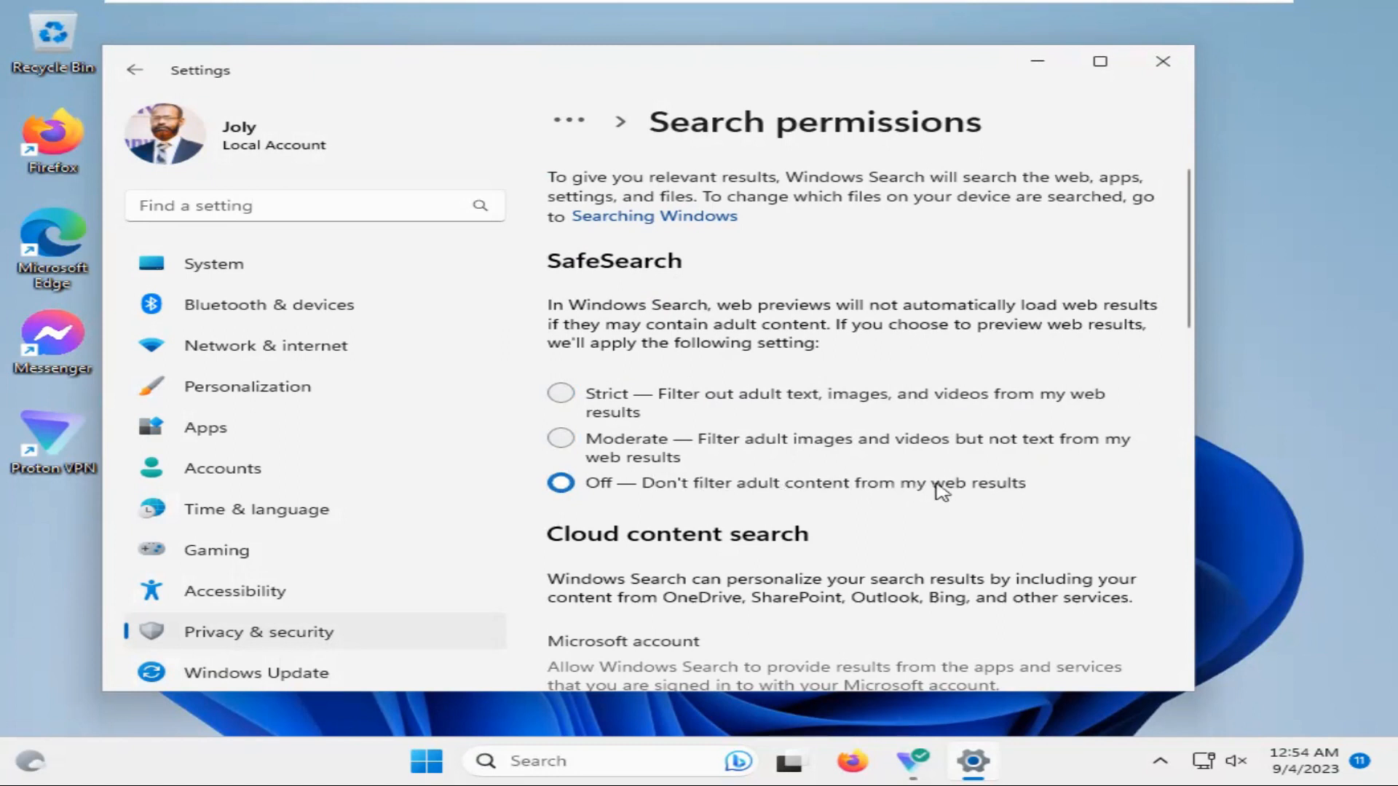
{"action": "mouse_move", "coordinate": [660, 501]}
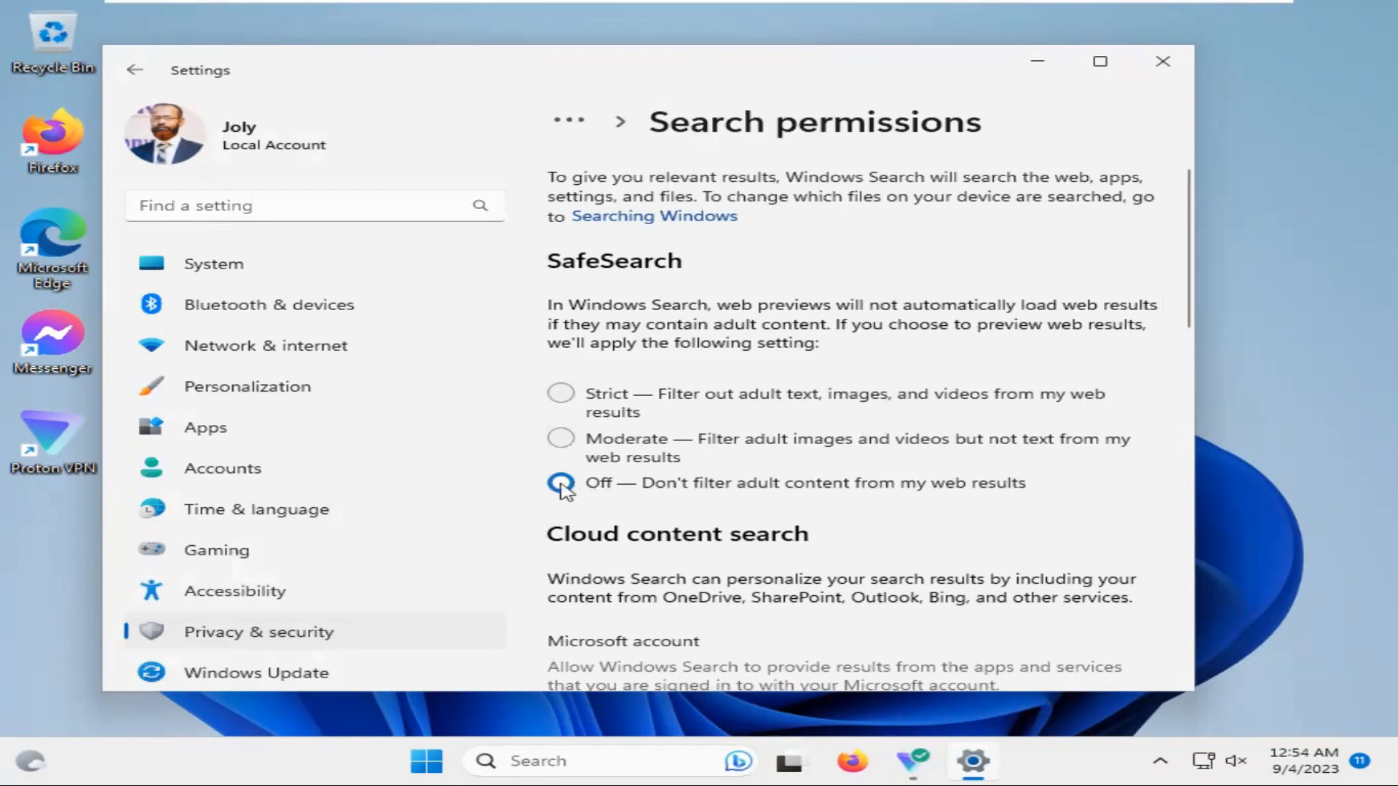
{"action": "left_click", "coordinate": [562, 482]}
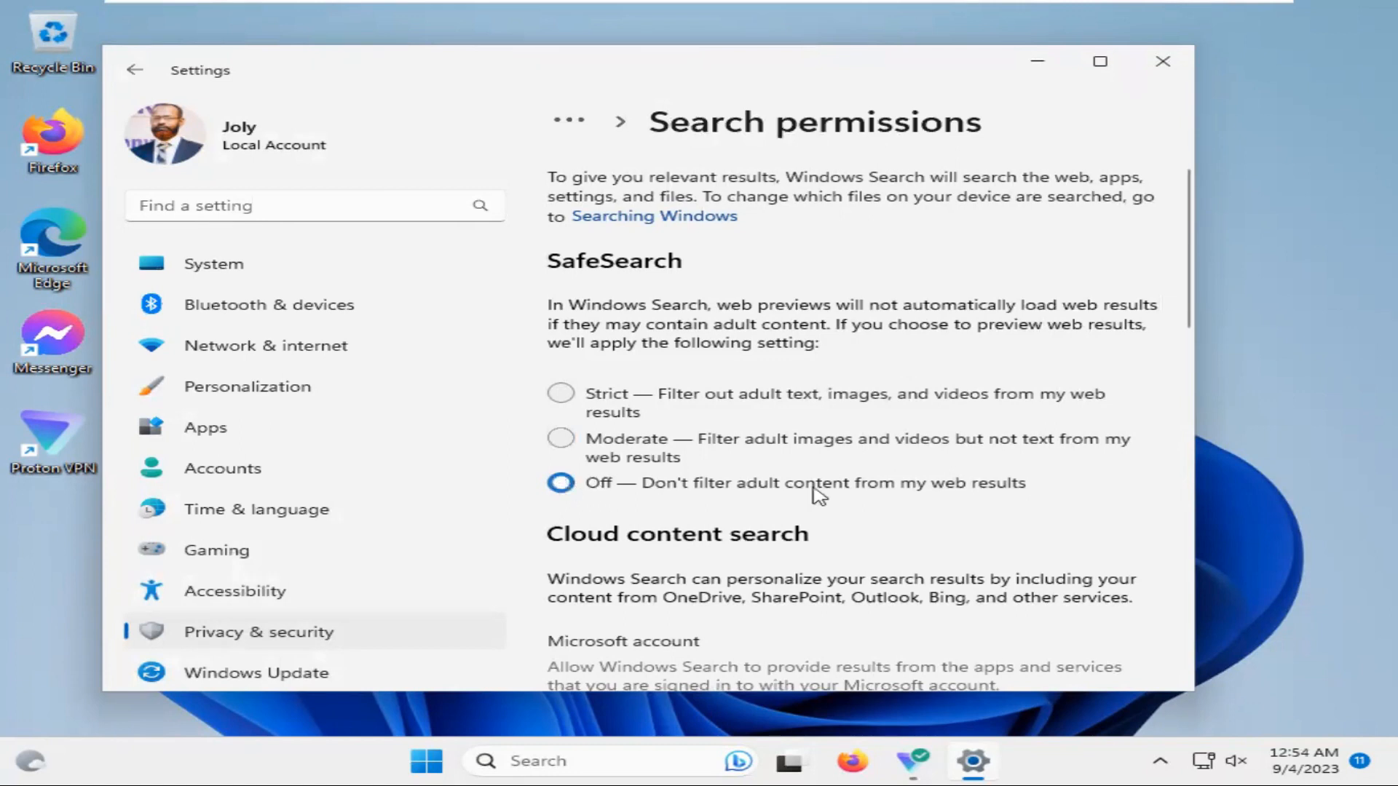
{"action": "mouse_move", "coordinate": [1163, 61]}
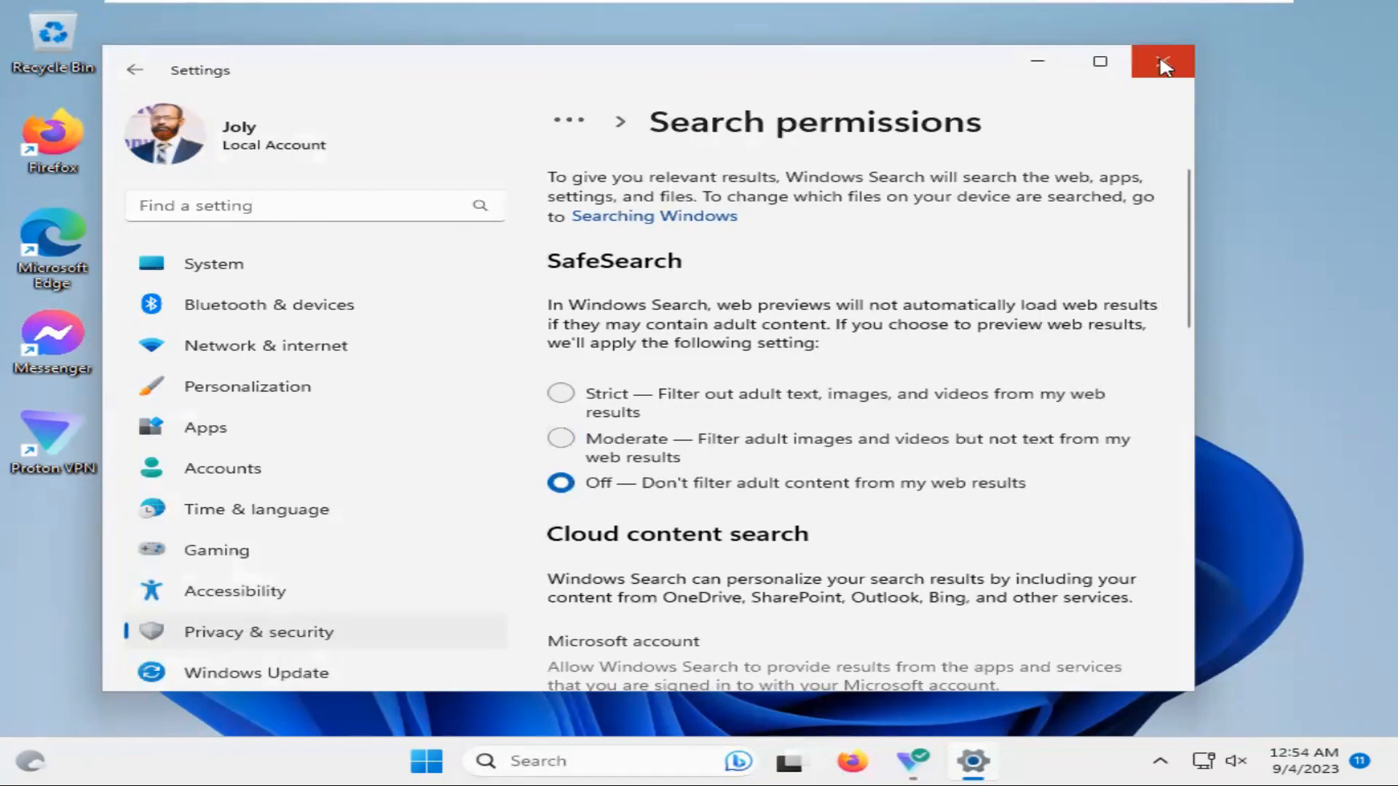
{"action": "left_click", "coordinate": [1162, 62]}
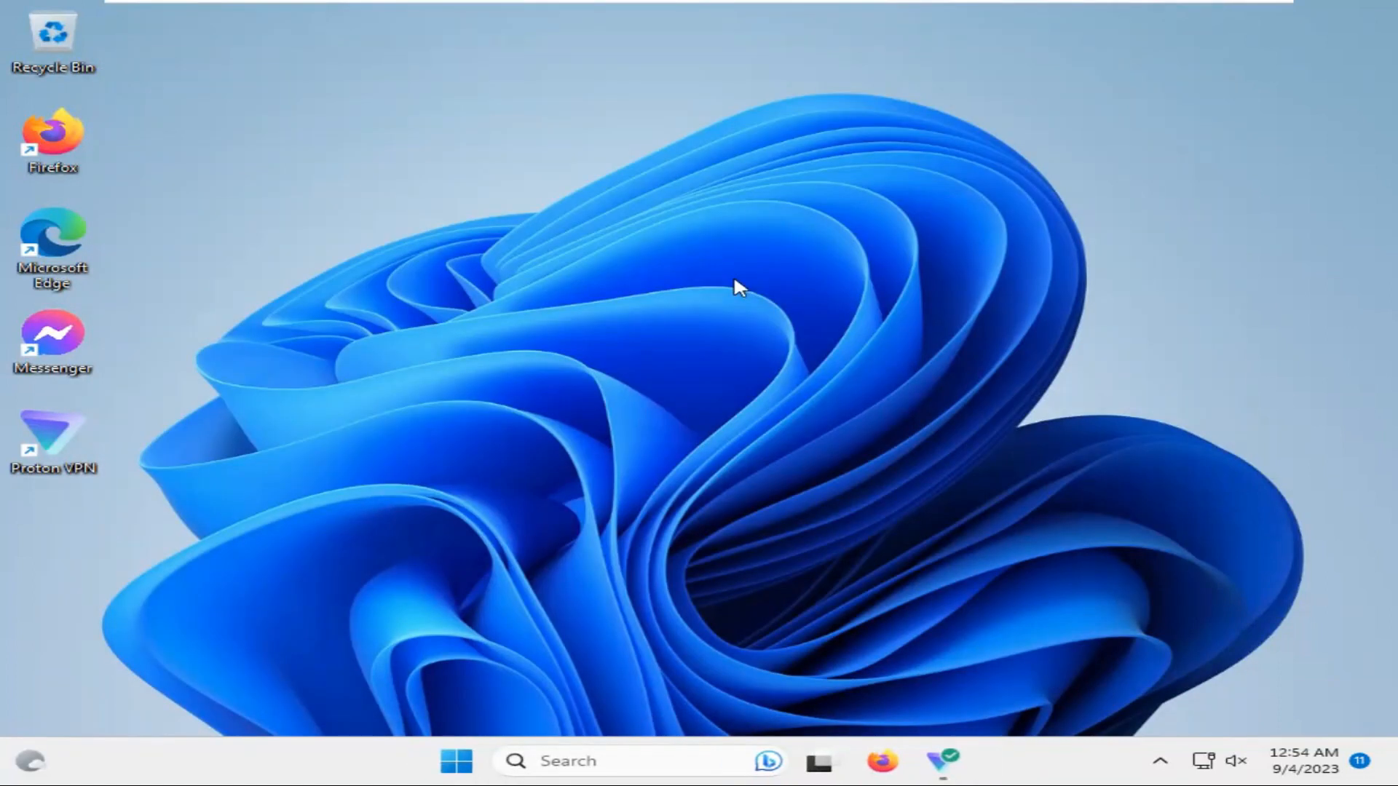